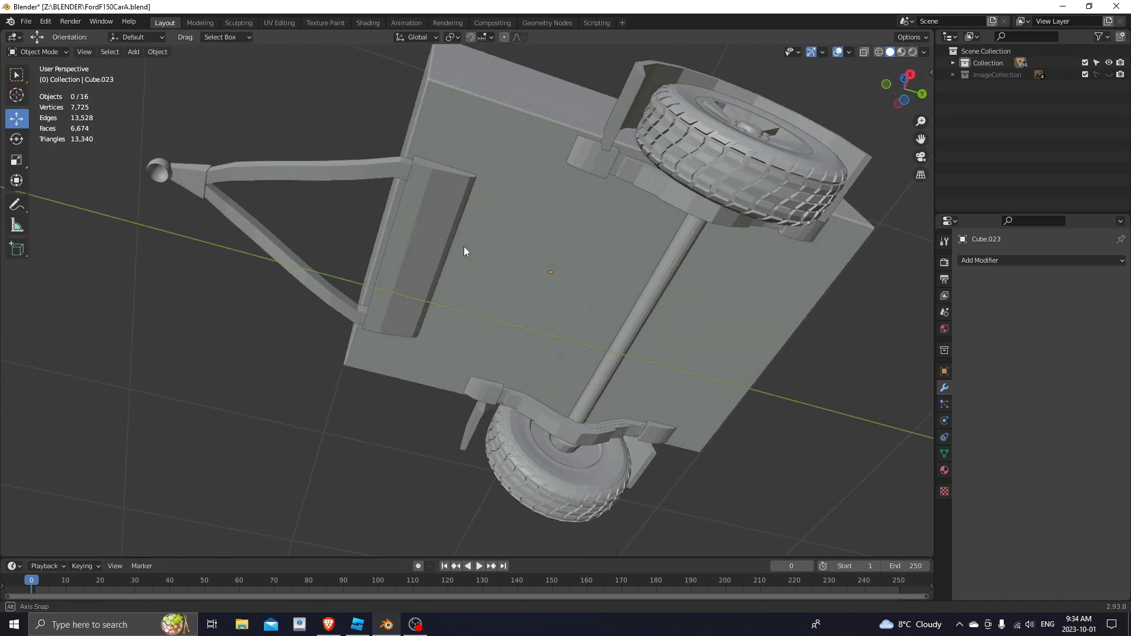
Bring up the Run Cycle Reference video as a guide for the running animation
drag(466, 252, 347, 307)
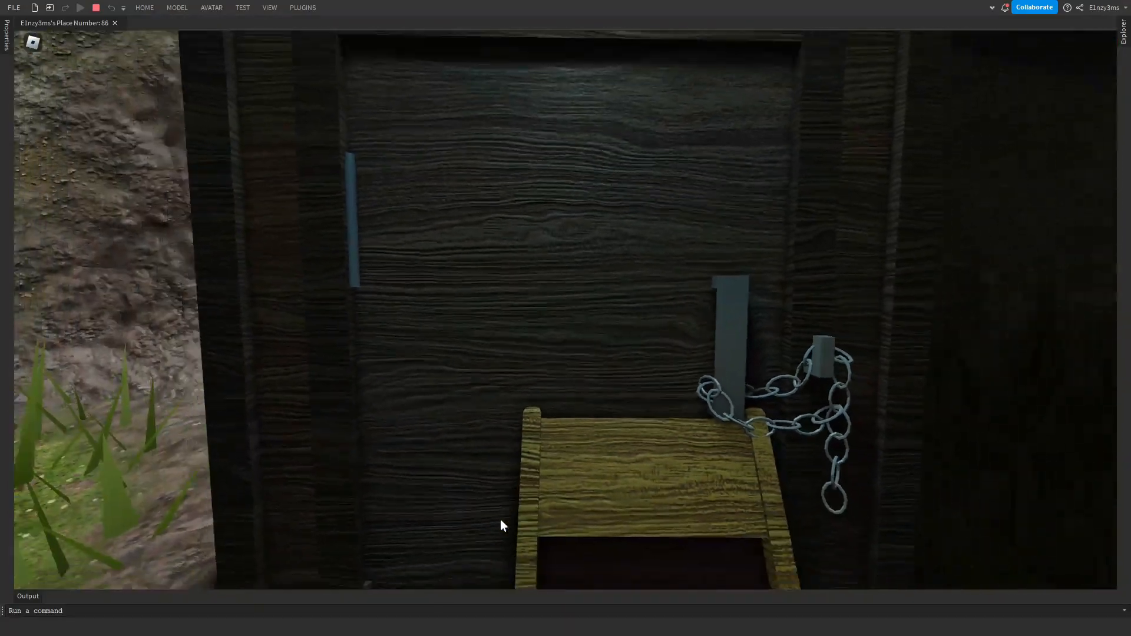
click(80, 8)
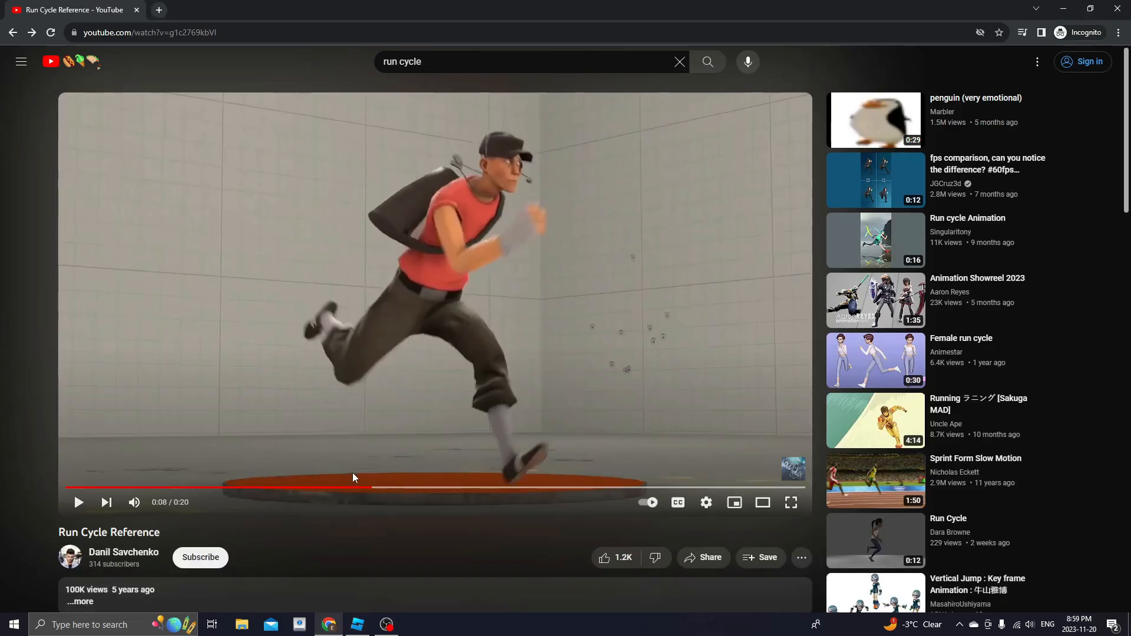
mouse_move(400, 509)
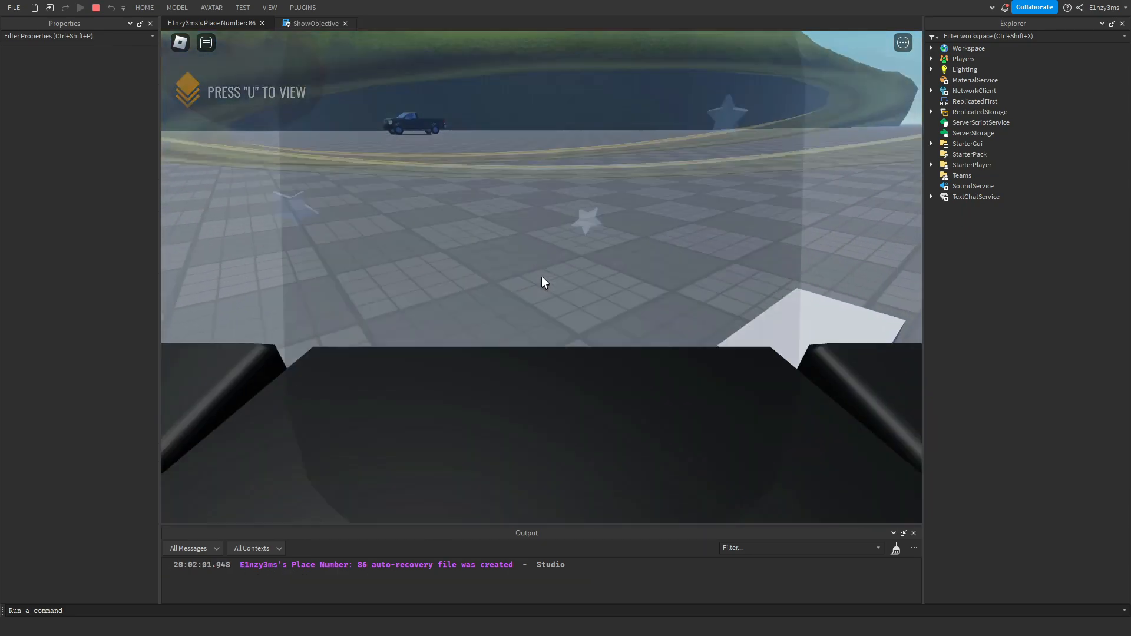
Show the current objective with the U key during the playtest, twice
key(u)
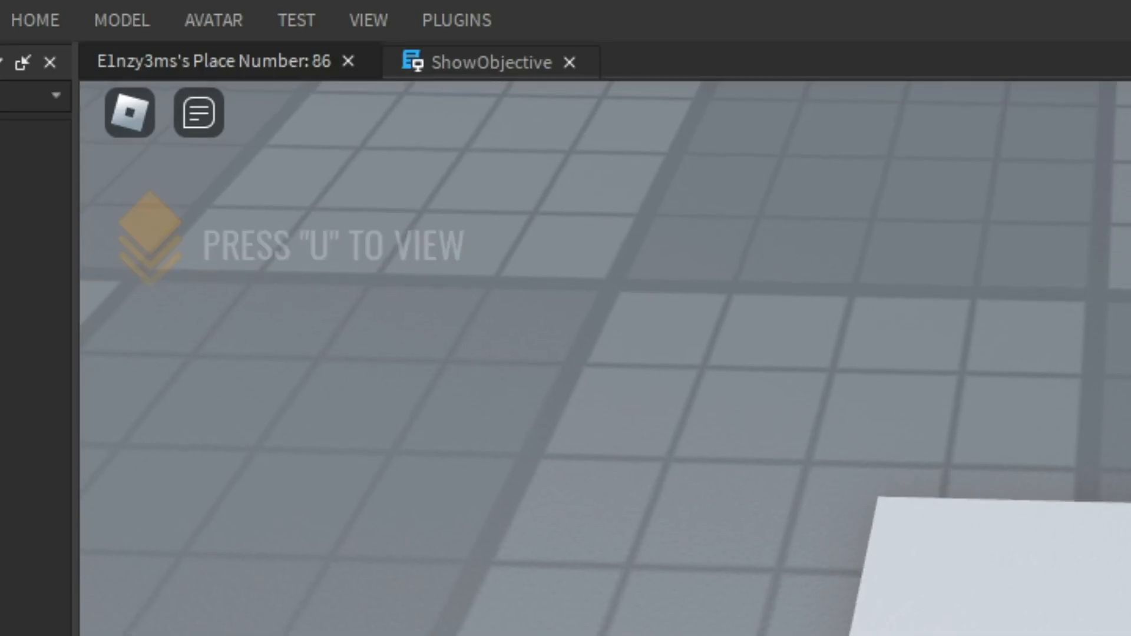
key(u)
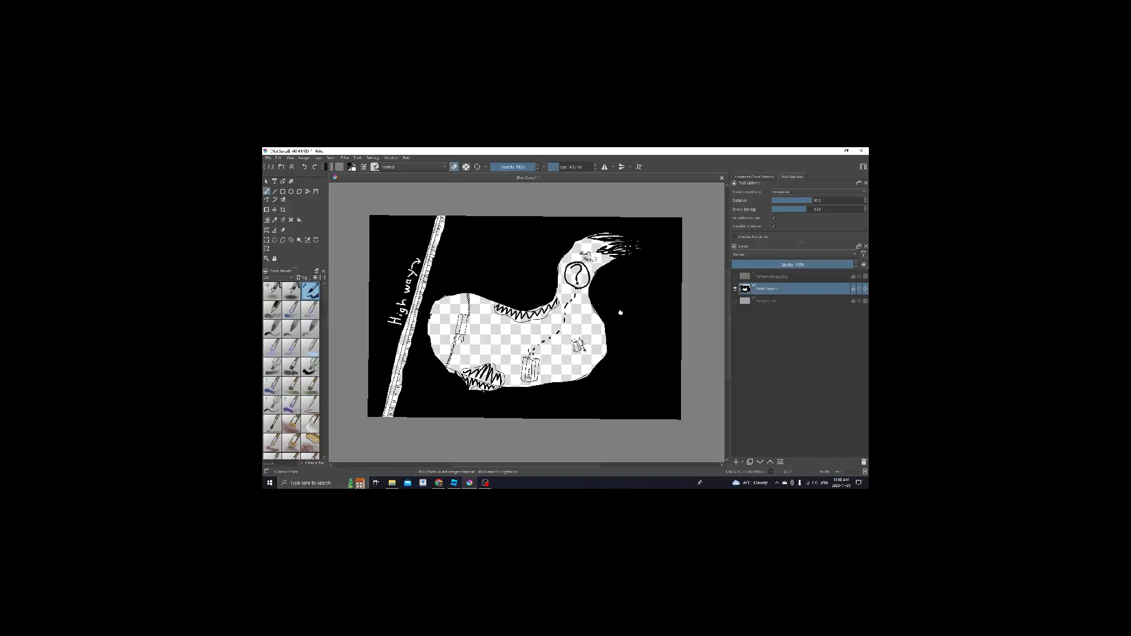
Switch to the Amnesia TDD & AMFP chase themes video and highlight its title briefly
click(857, 150)
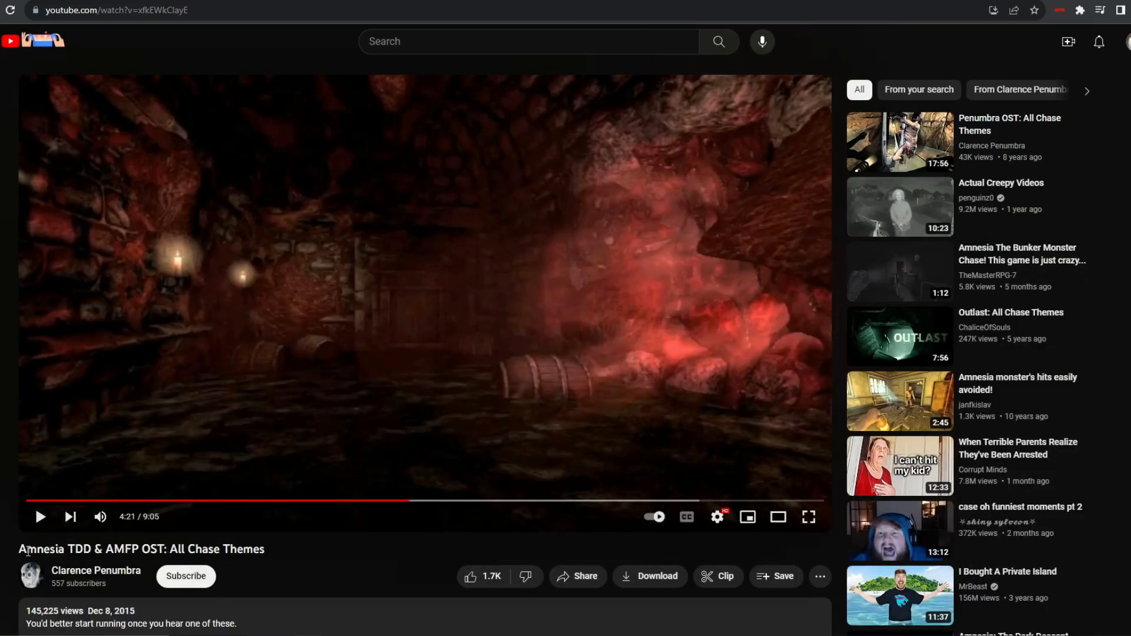
double_click(54, 549)
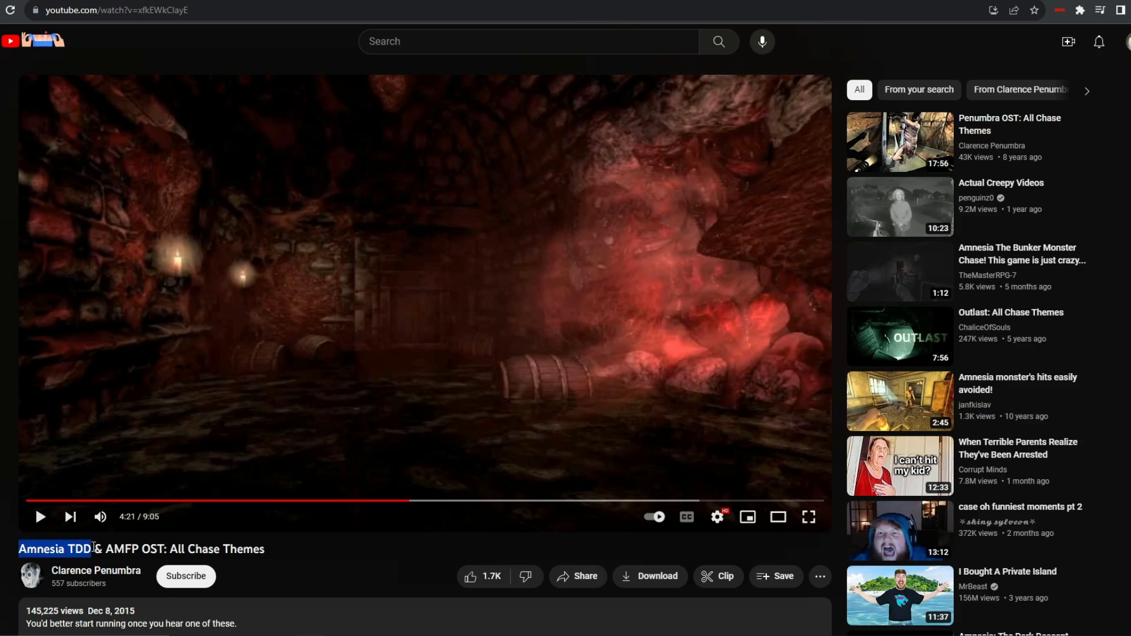
click(353, 568)
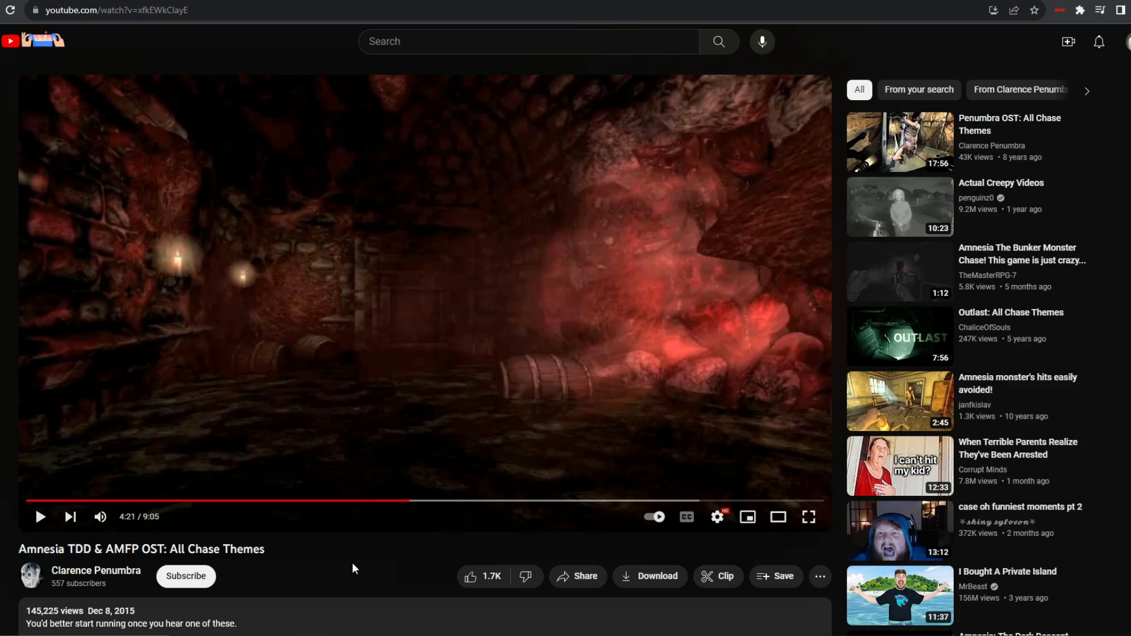
mouse_move(371, 572)
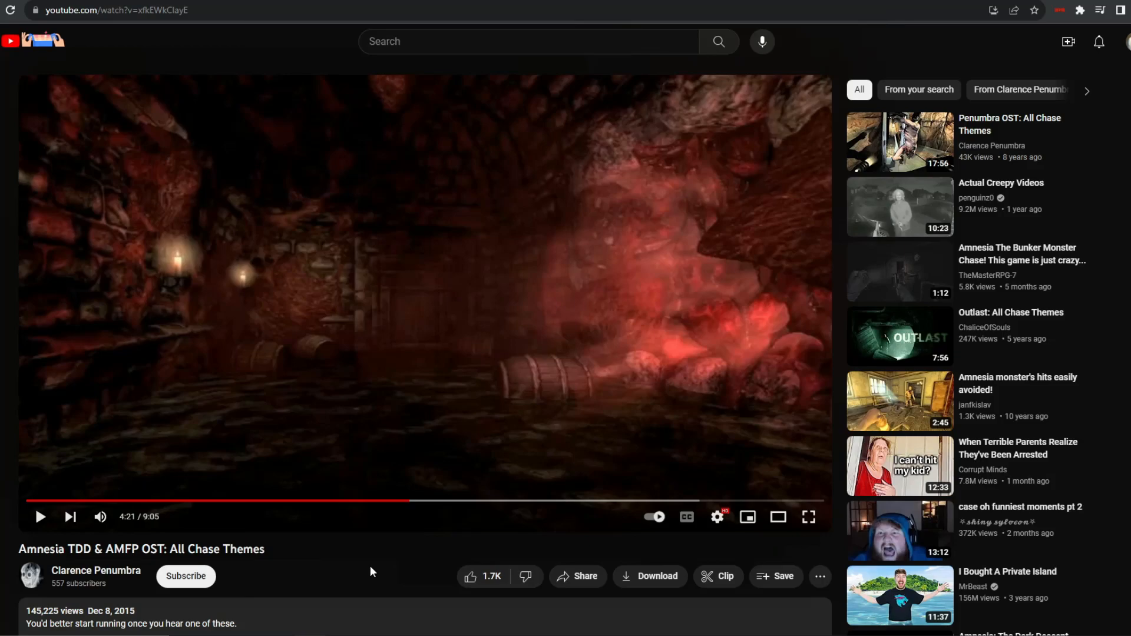